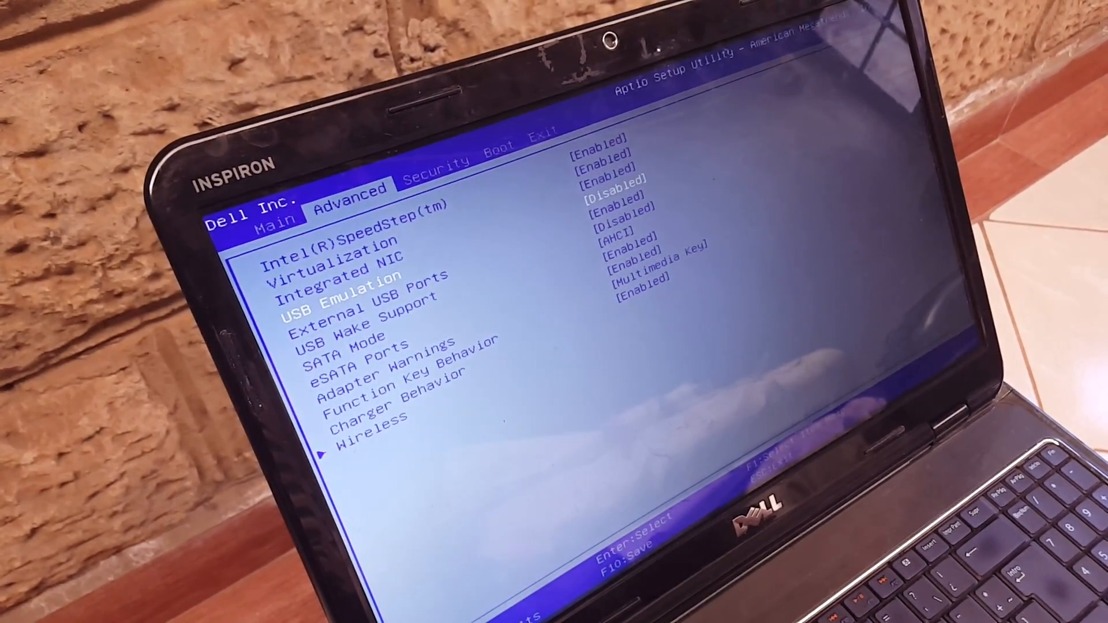
Set USB Emulation to Enabled and highlight the USB Wake Support setting
key("enter")
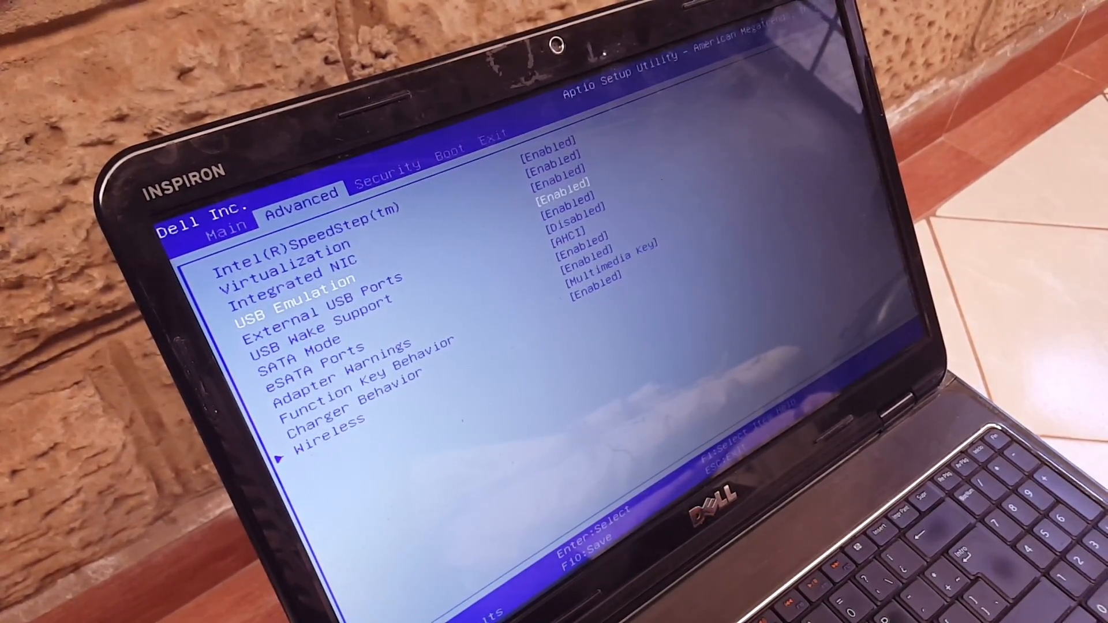
key("Down")
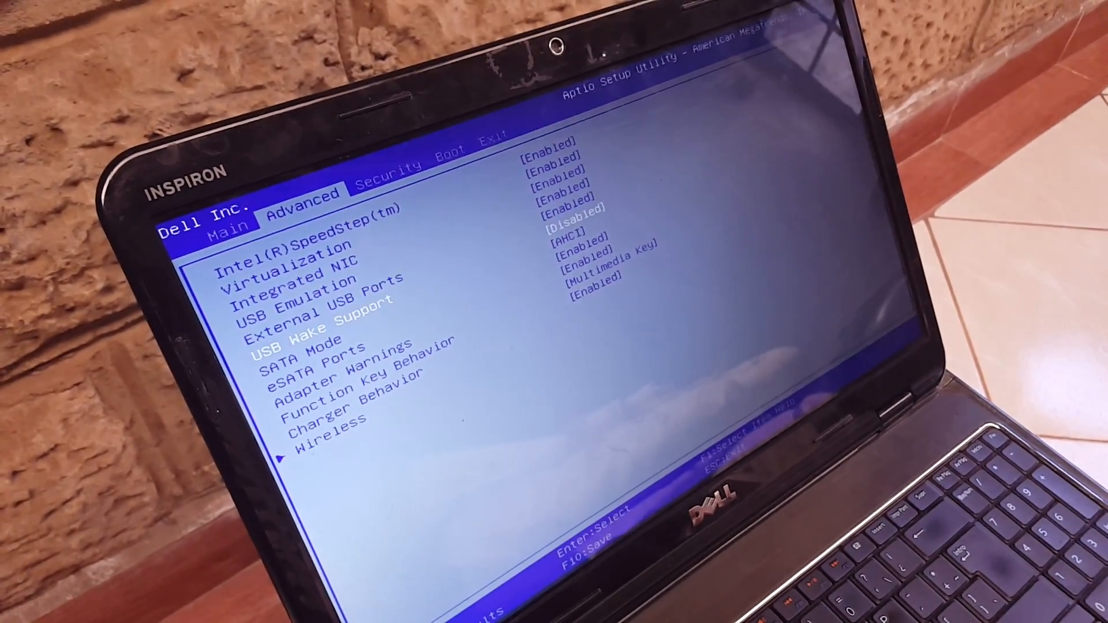